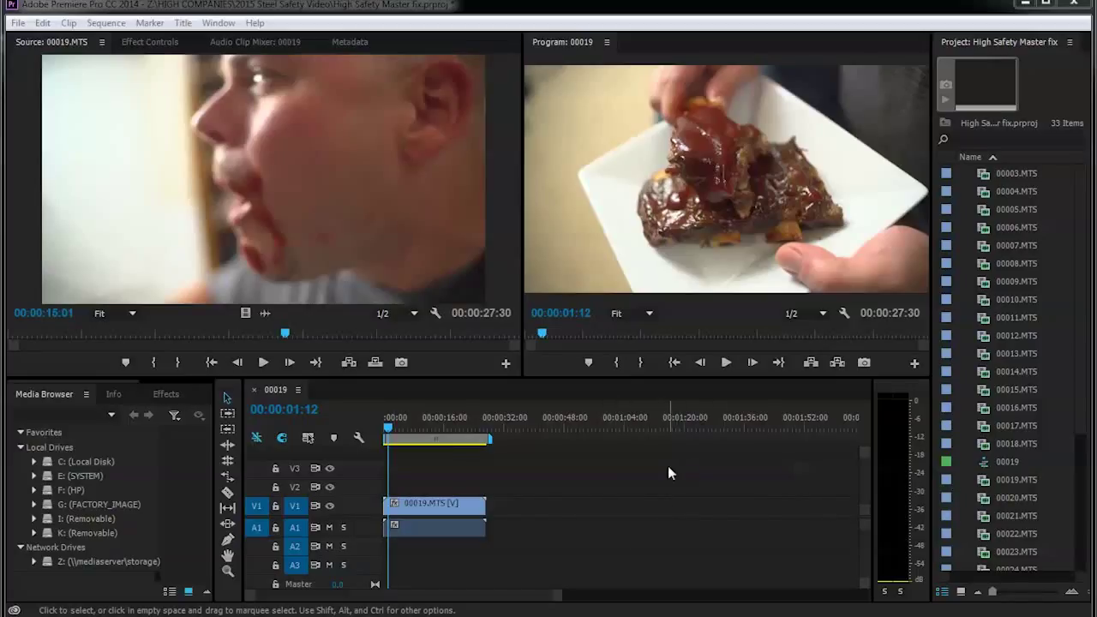
{"action": "mouse_move", "coordinate": [812, 450]}
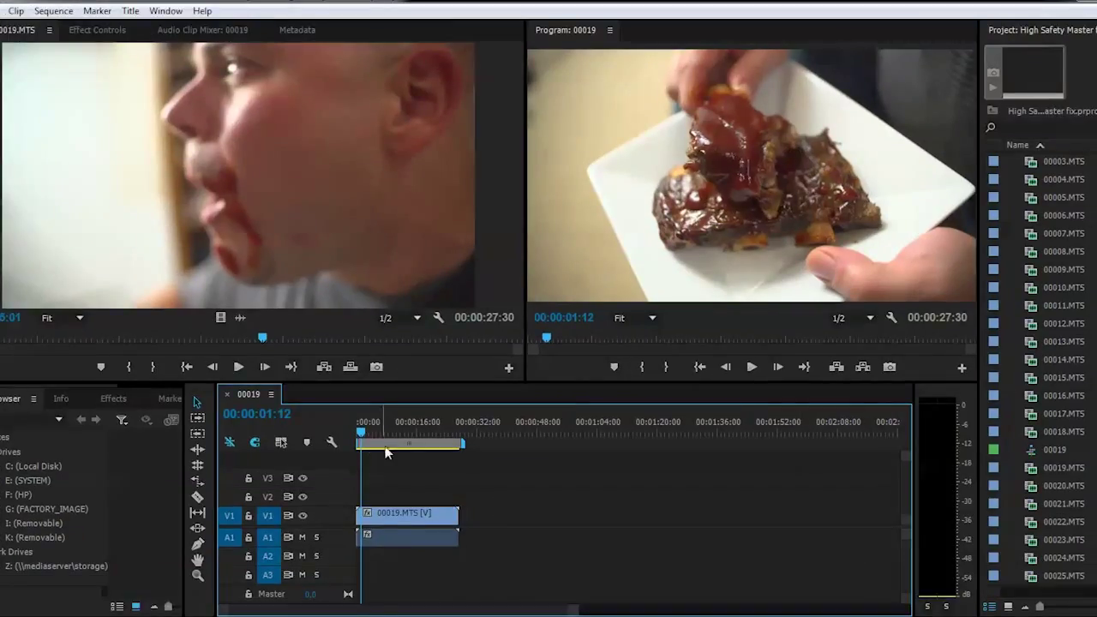
Play the original 00019 sequence from the start, then stop playback
{"action": "left_click", "coordinate": [404, 433]}
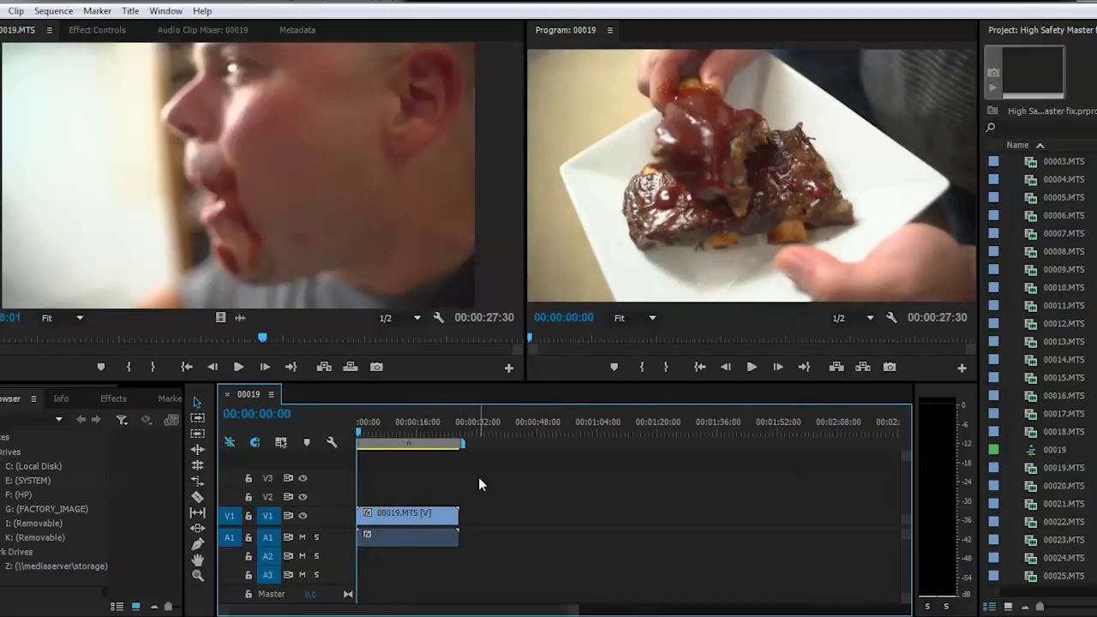
{"action": "left_click", "coordinate": [750, 367]}
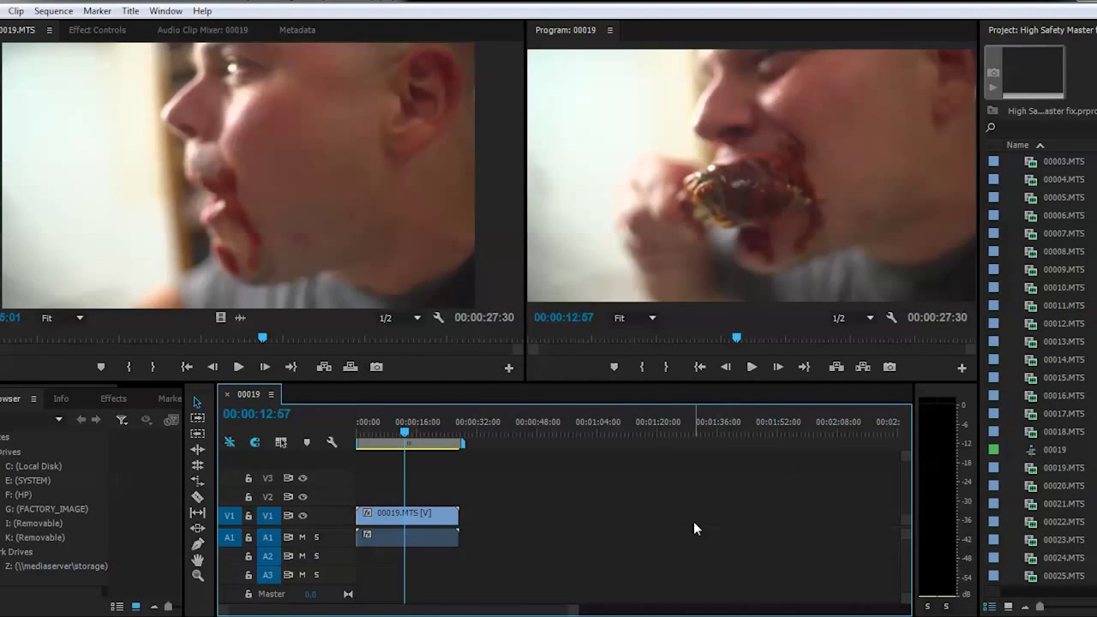
{"action": "mouse_move", "coordinate": [752, 529]}
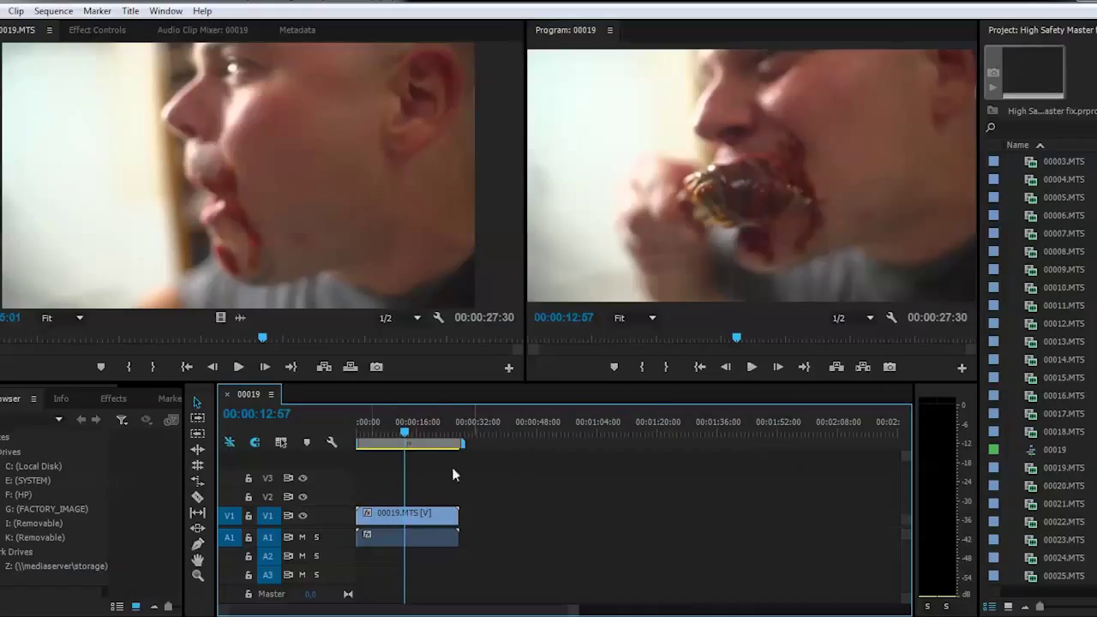
{"action": "left_click", "coordinate": [750, 367]}
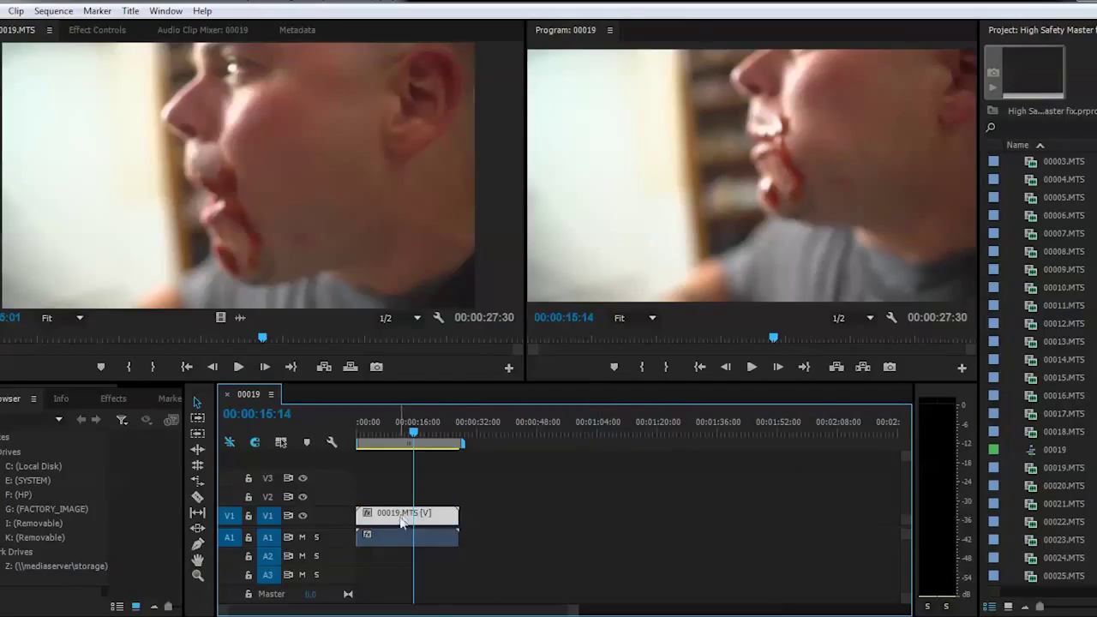
Duplicate the 00019.MTS footage in the Project panel to create 00019.MTS Copy 01
{"action": "right_click", "coordinate": [402, 523]}
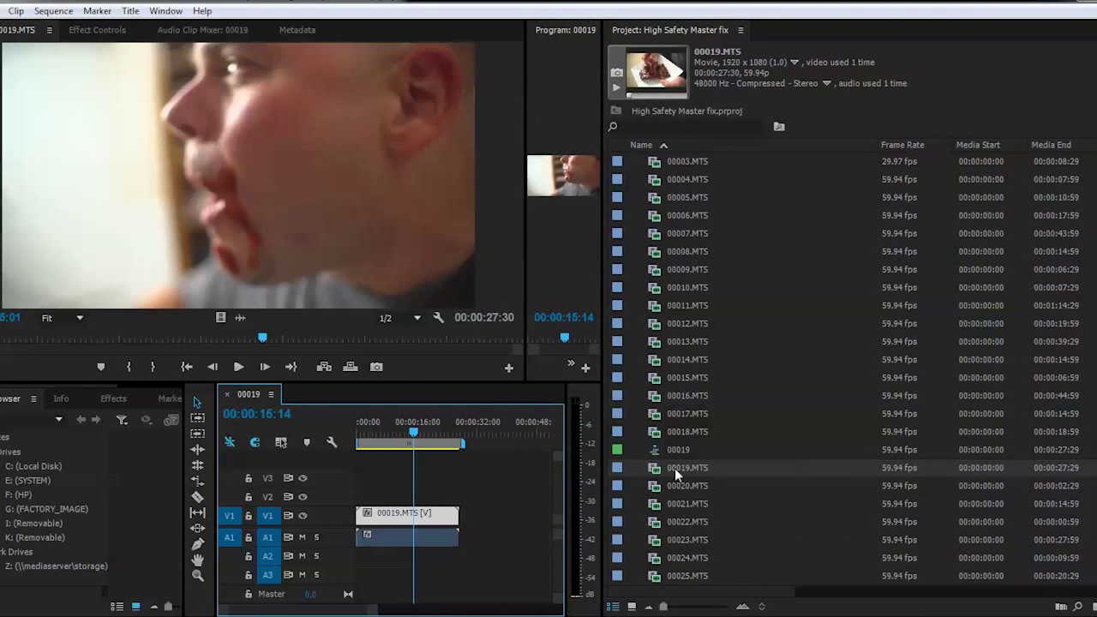
{"action": "mouse_move", "coordinate": [885, 470]}
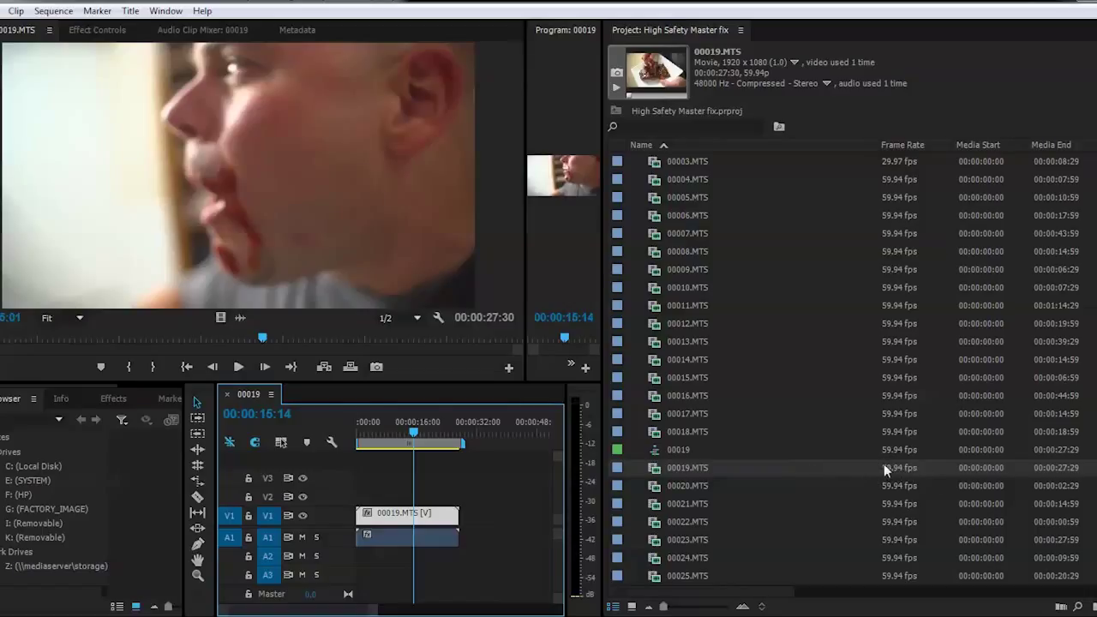
{"action": "mouse_move", "coordinate": [902, 475]}
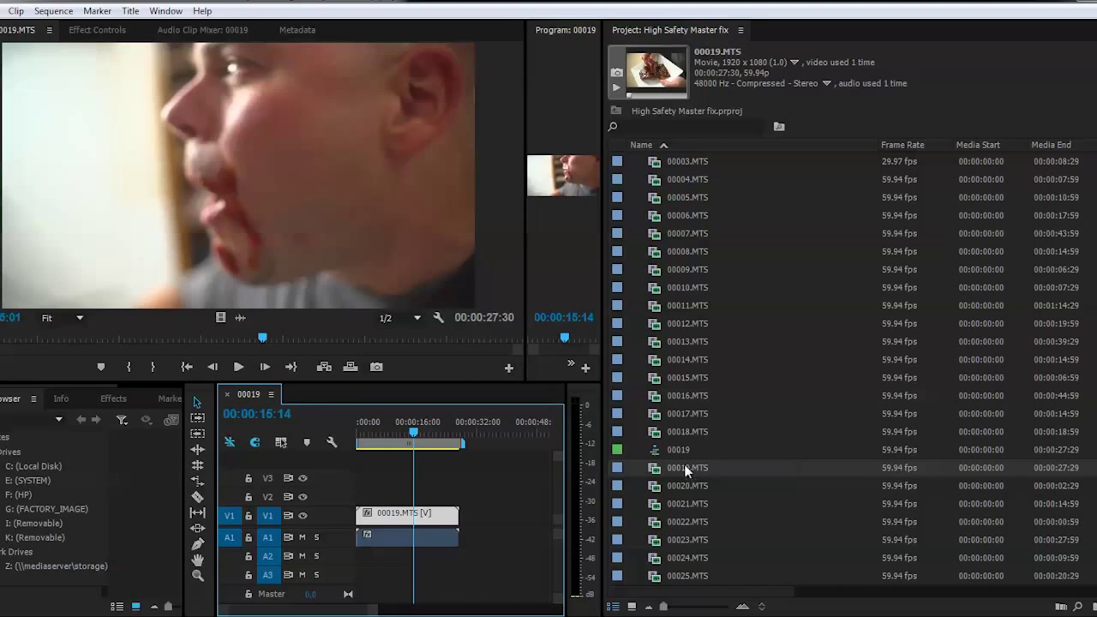
{"action": "right_click", "coordinate": [685, 467]}
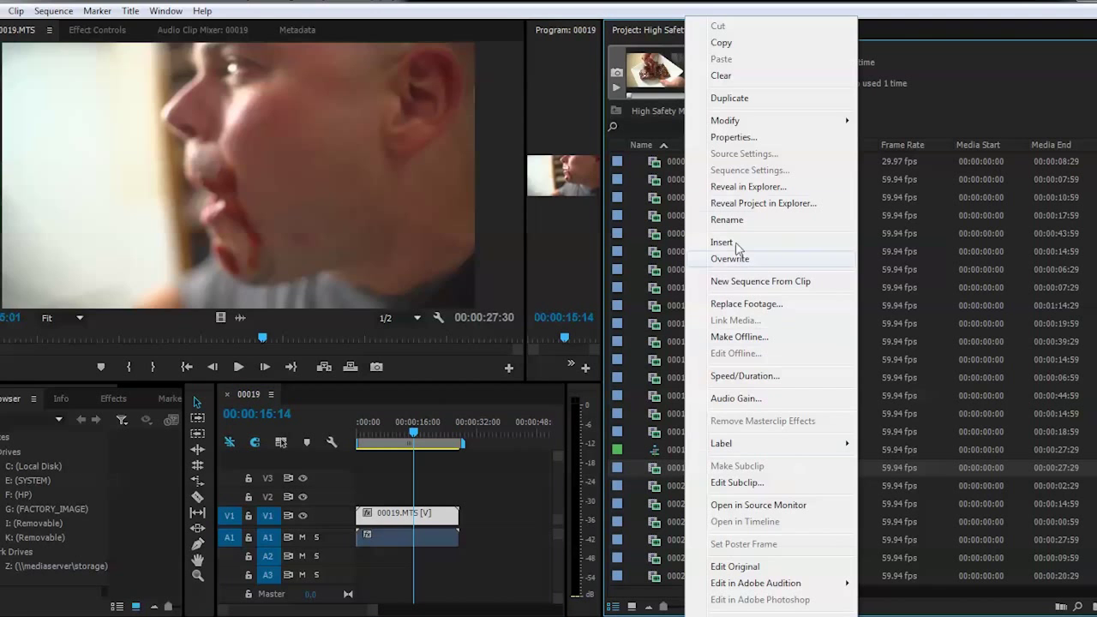
{"action": "mouse_move", "coordinate": [734, 103]}
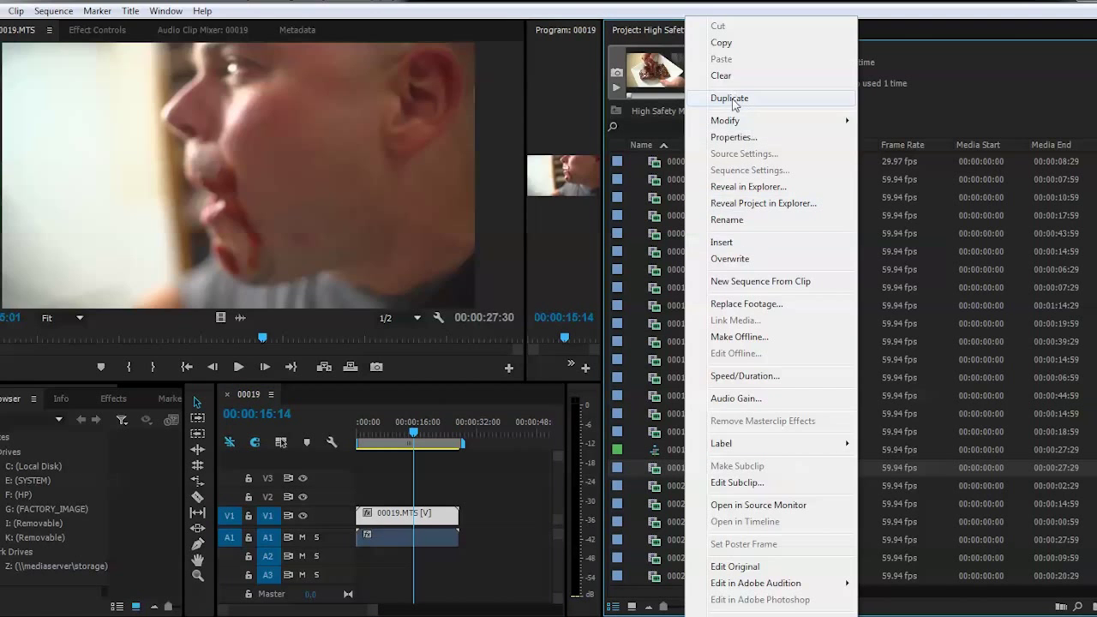
{"action": "left_click", "coordinate": [731, 97]}
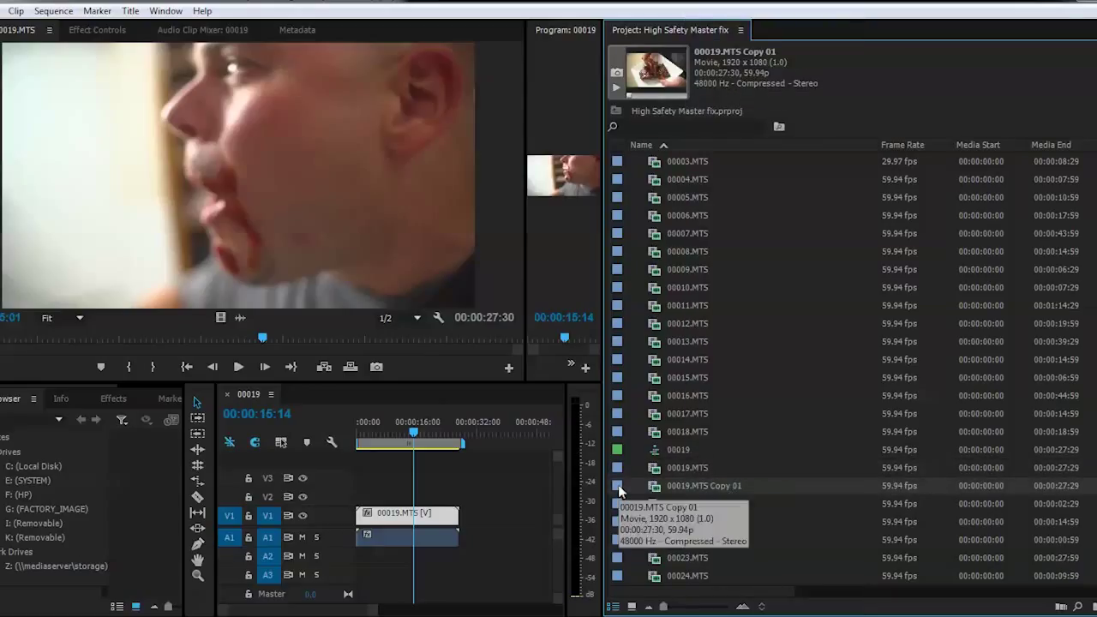
{"action": "right_click", "coordinate": [703, 486]}
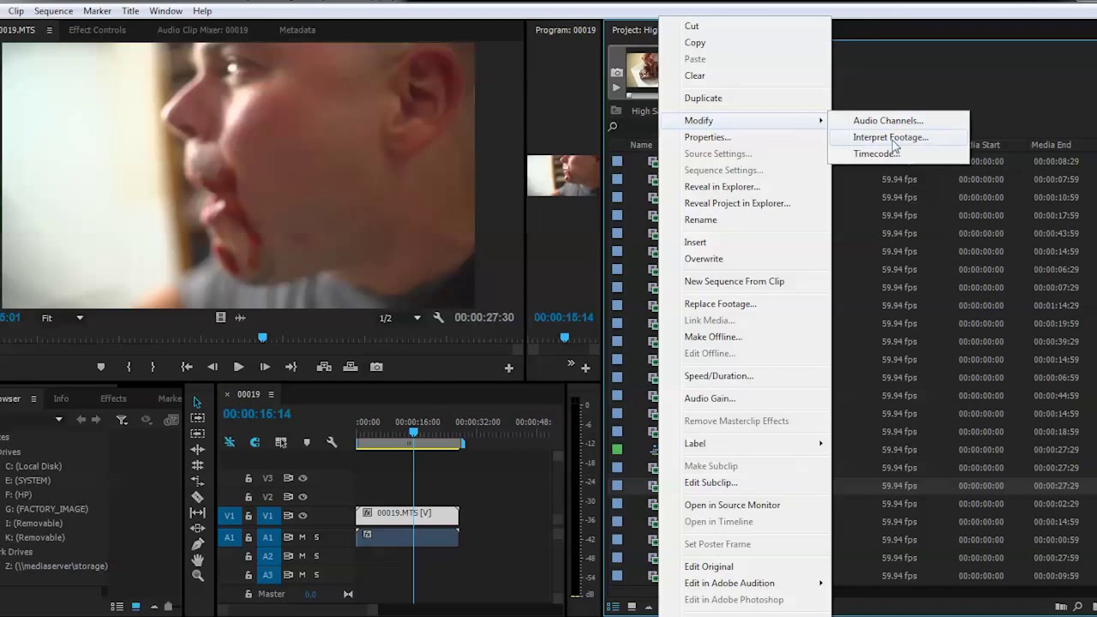
Interpret 00019.MTS Copy 01 footage with an assumed frame rate of 29.97 fps
{"action": "left_click", "coordinate": [890, 137]}
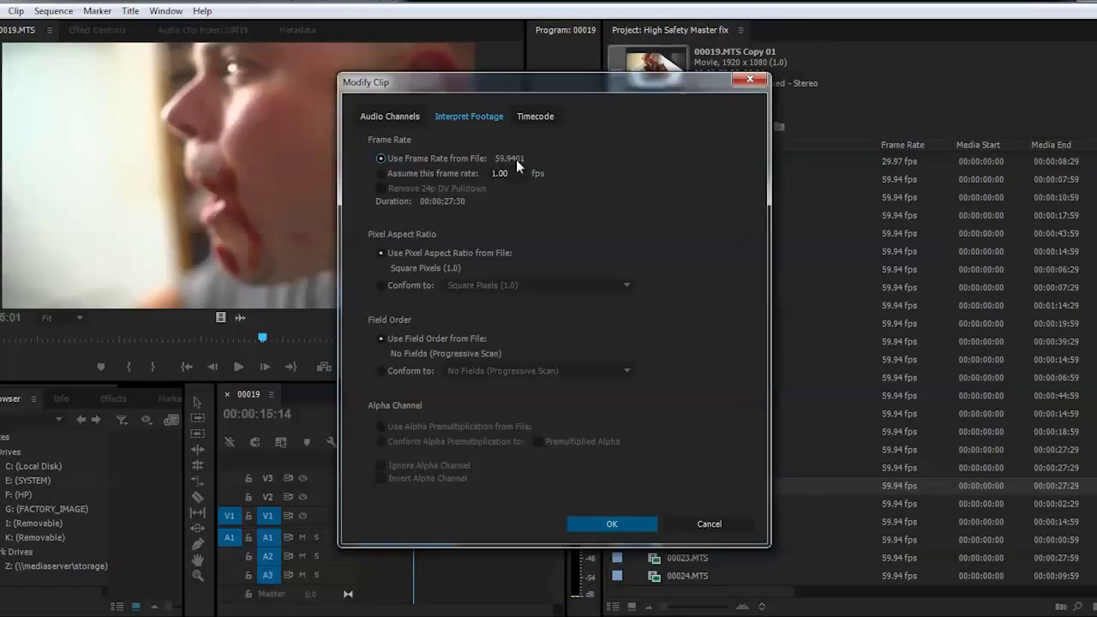
{"action": "left_click", "coordinate": [382, 173]}
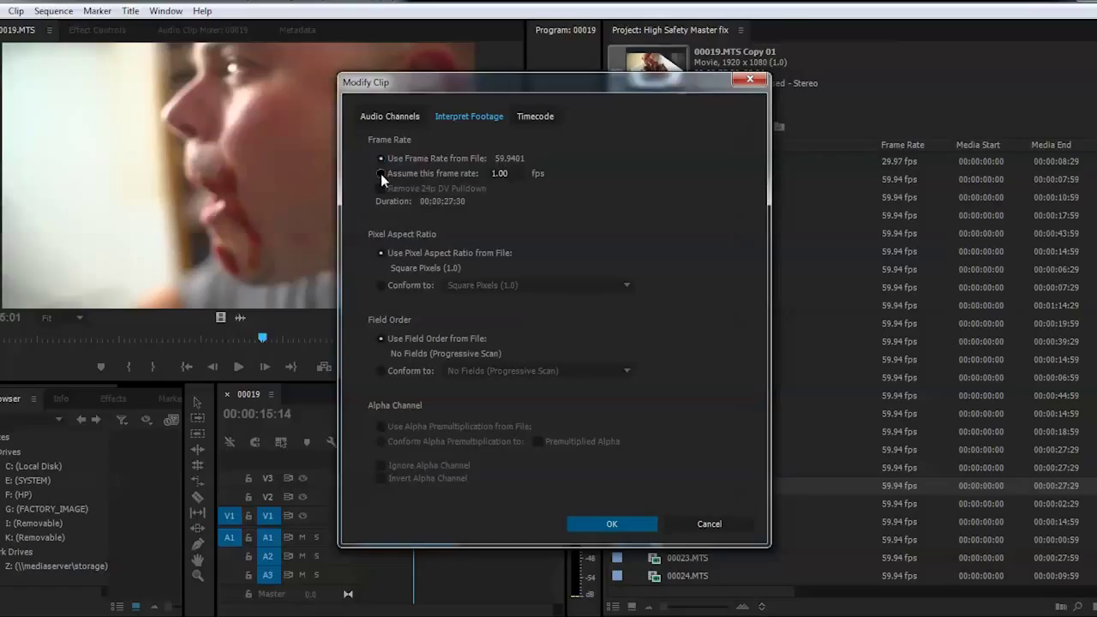
{"action": "left_click", "coordinate": [382, 173]}
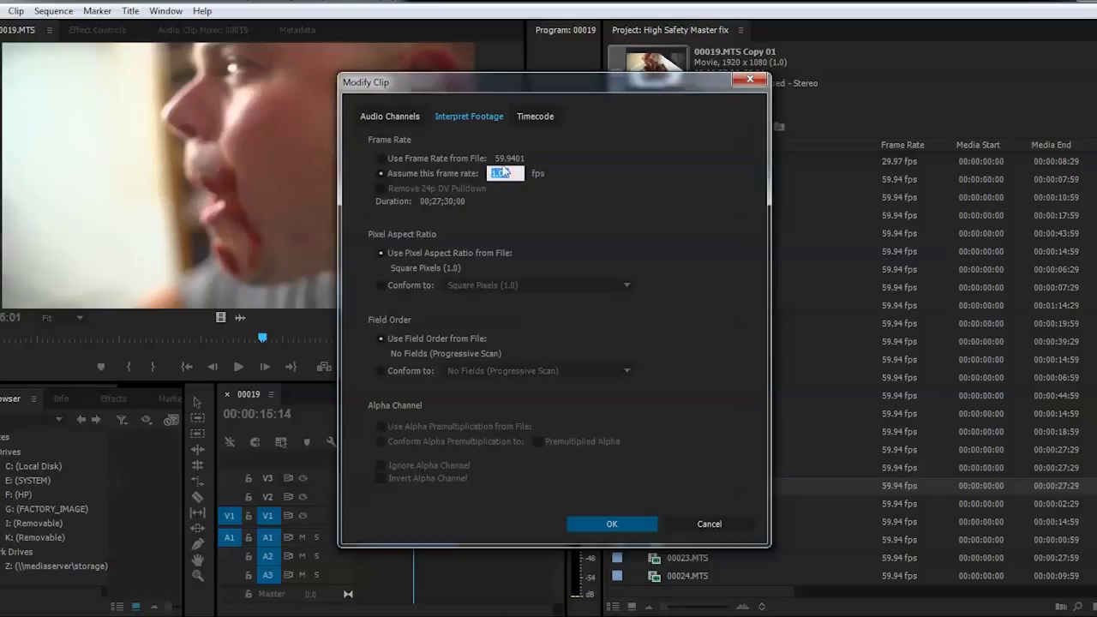
{"action": "type", "text": "29.97"}
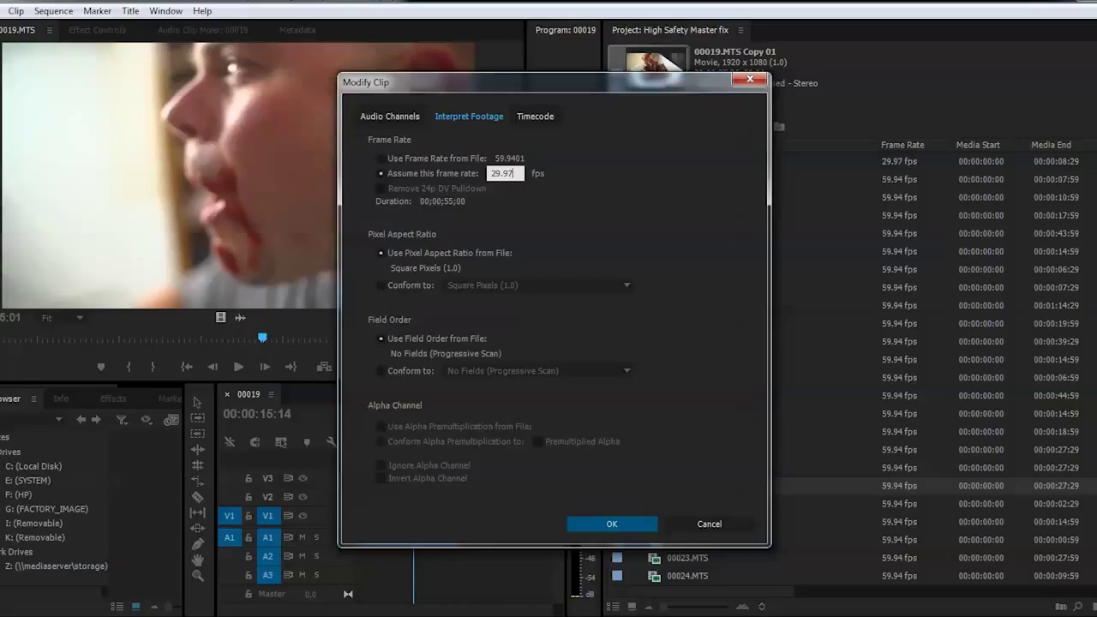
{"action": "mouse_move", "coordinate": [592, 190]}
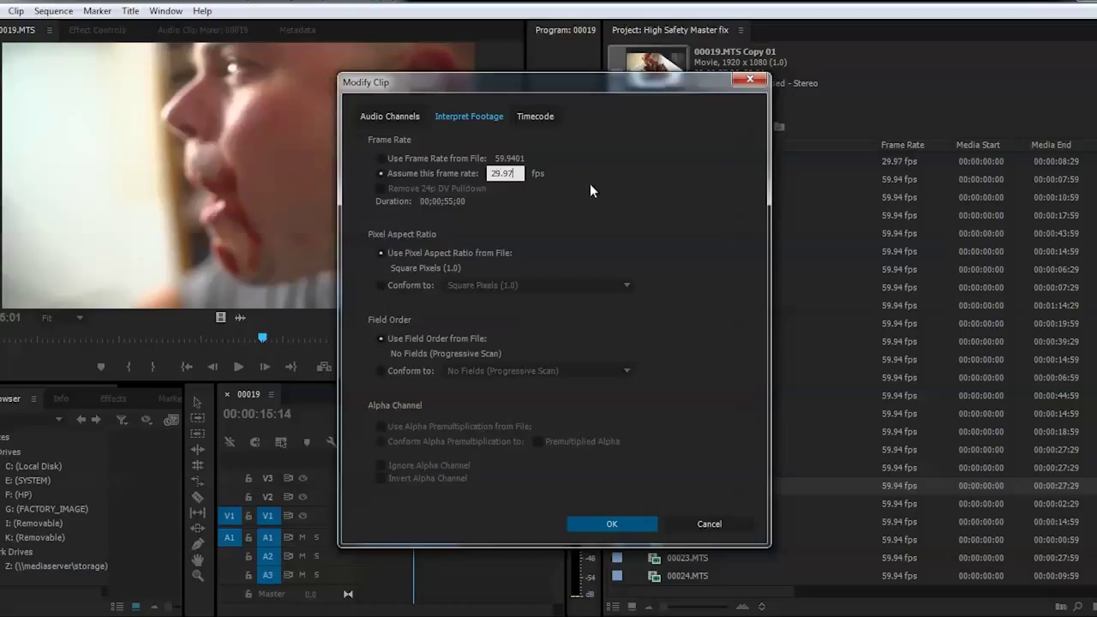
{"action": "mouse_move", "coordinate": [570, 196]}
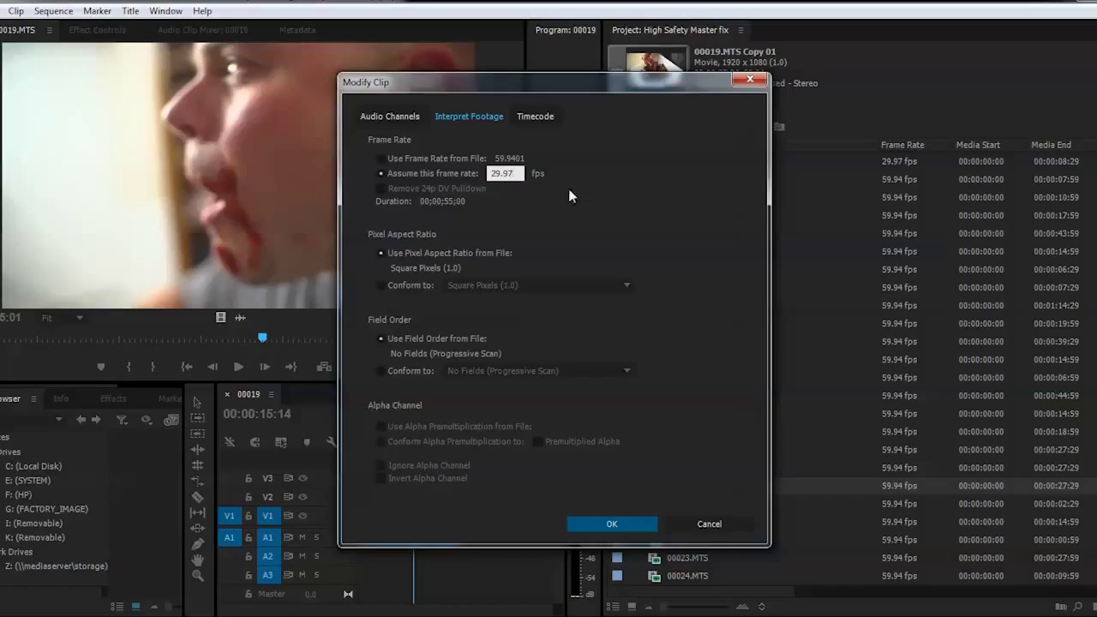
{"action": "mouse_move", "coordinate": [588, 520]}
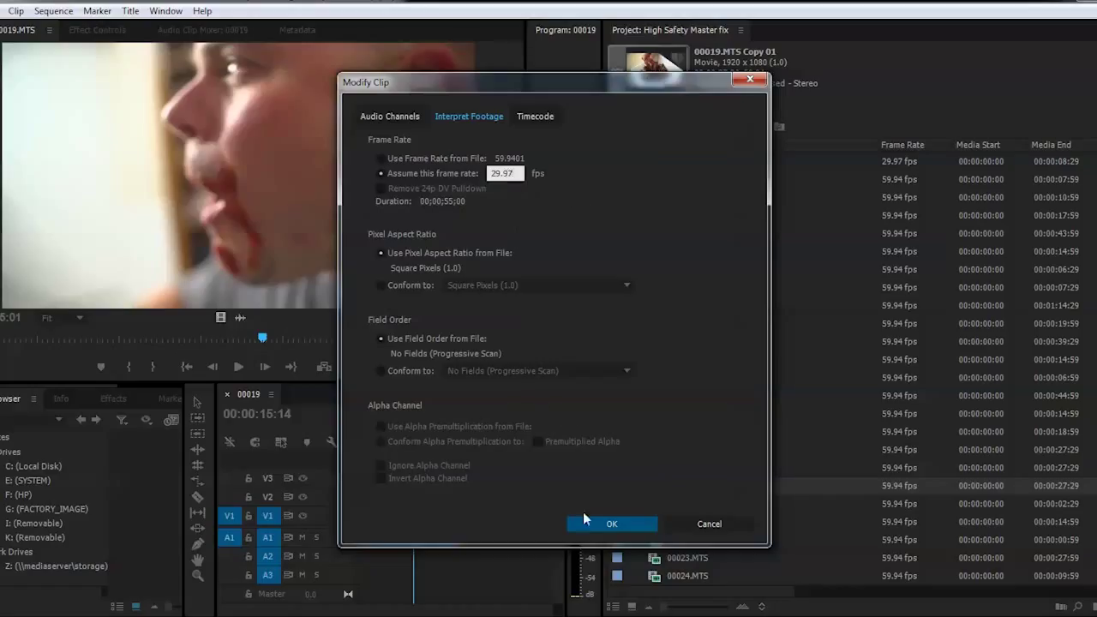
{"action": "left_click", "coordinate": [611, 523]}
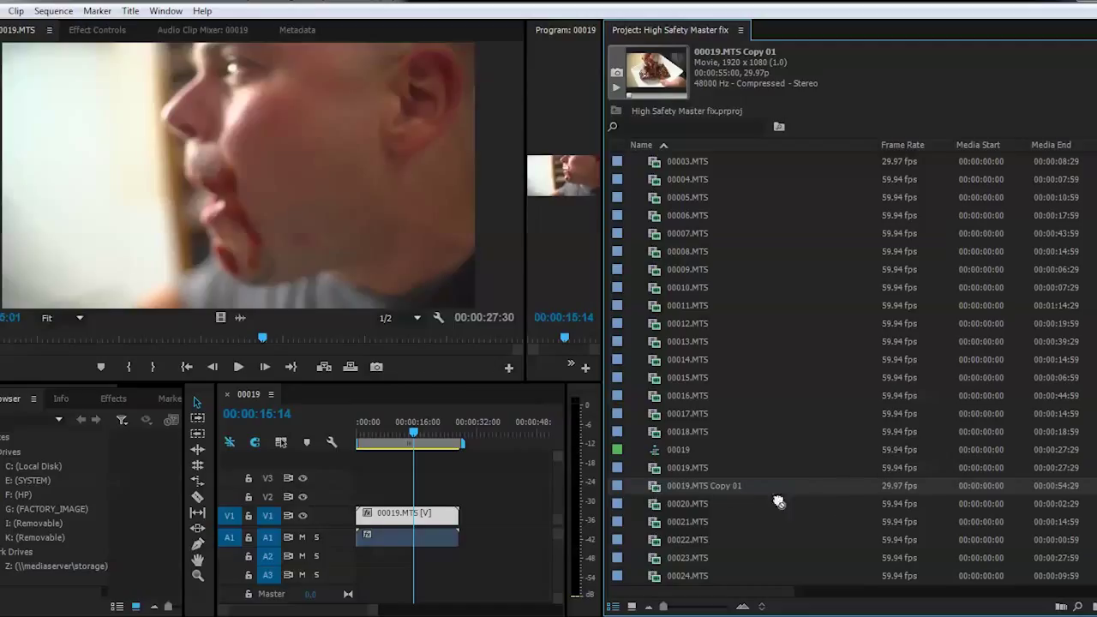
Preview the 55-second 29.97 fps Copy 01 sequence by jumping to several timeline points
{"action": "scroll", "scroll_direction": "down", "scroll_amount": 3}
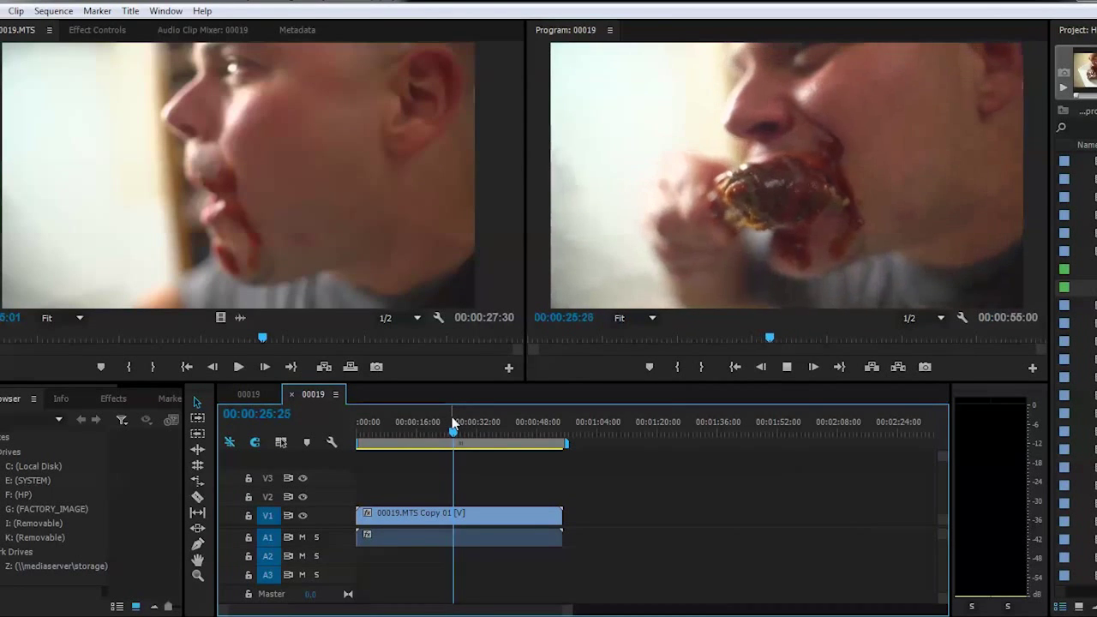
{"action": "left_click", "coordinate": [457, 432]}
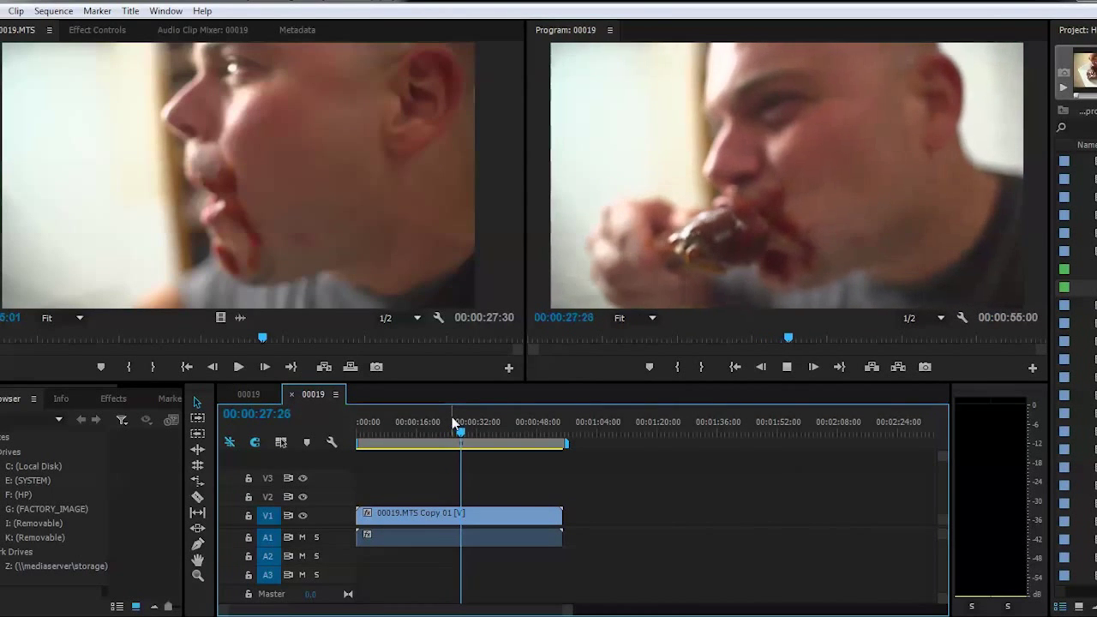
{"action": "left_click", "coordinate": [465, 428]}
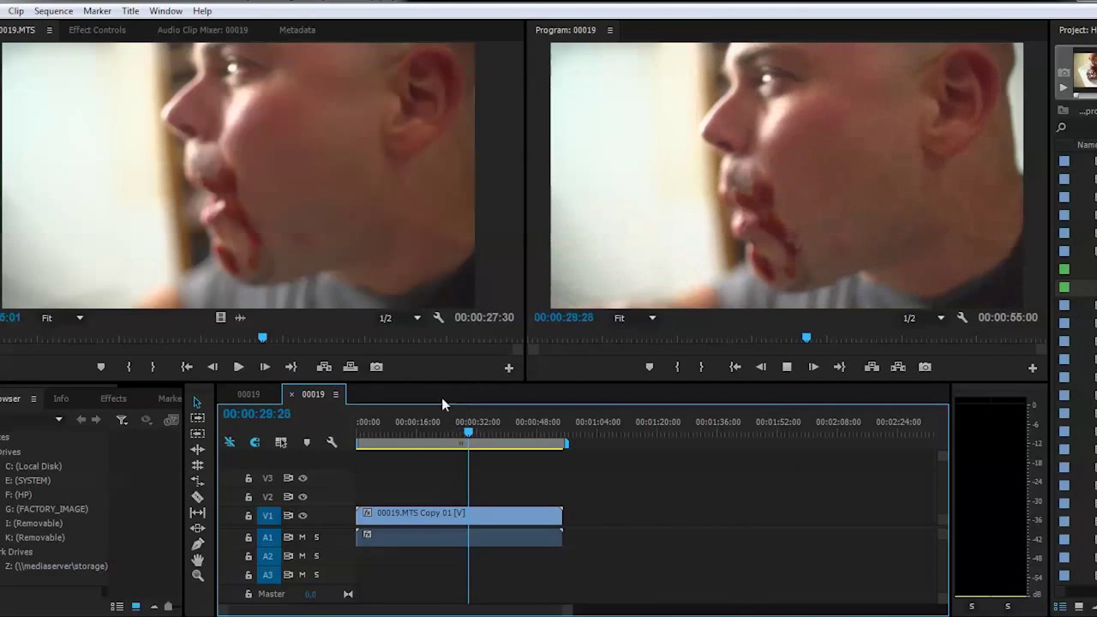
{"action": "left_click", "coordinate": [392, 432]}
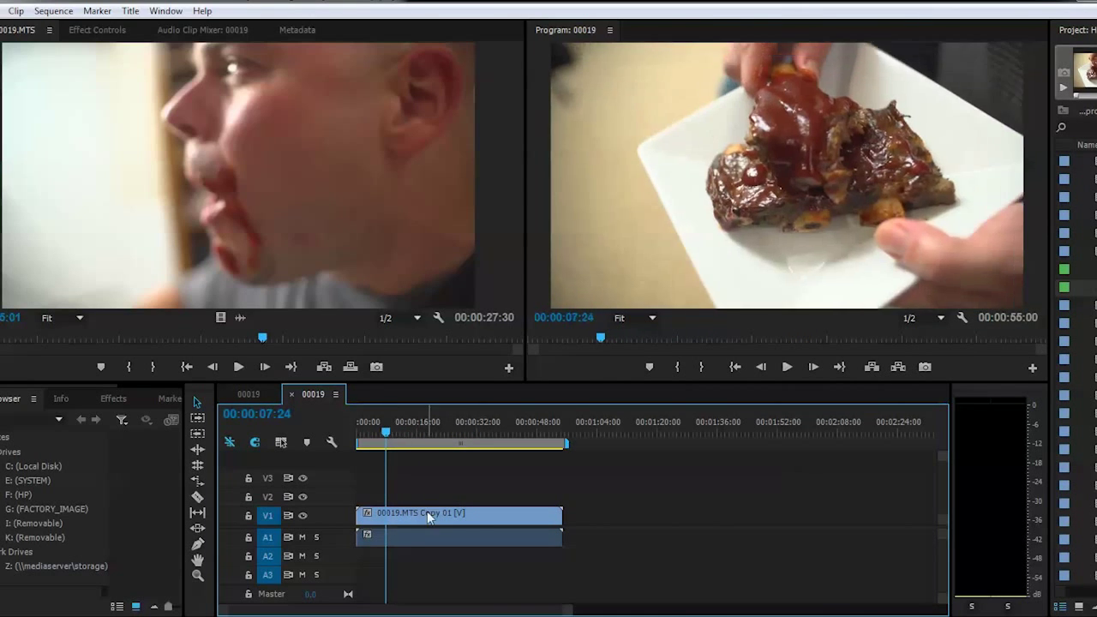
Cancel the copy clip's Speed/Duration dialog unchanged, then scrub the timeline ruler
{"action": "right_click", "coordinate": [428, 515]}
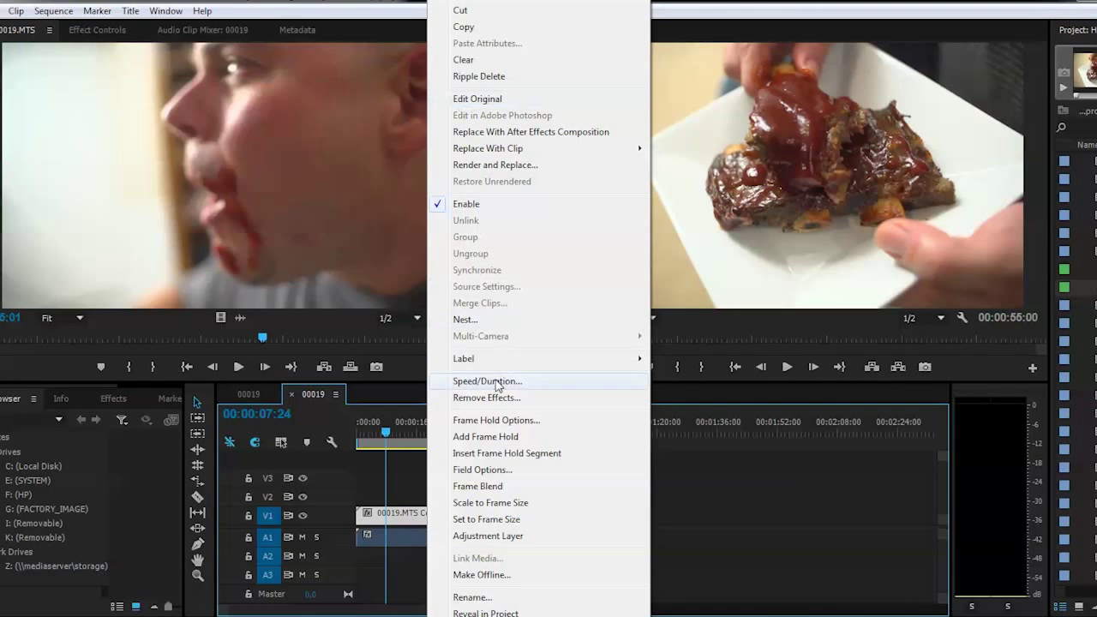
{"action": "left_click", "coordinate": [488, 380]}
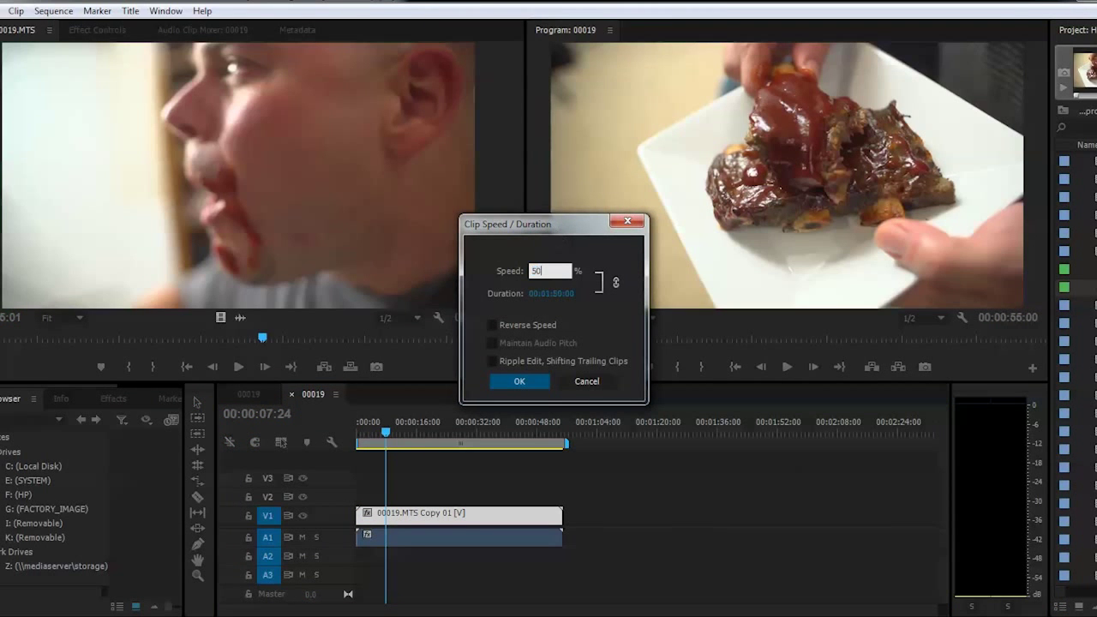
{"action": "left_click", "coordinate": [519, 380]}
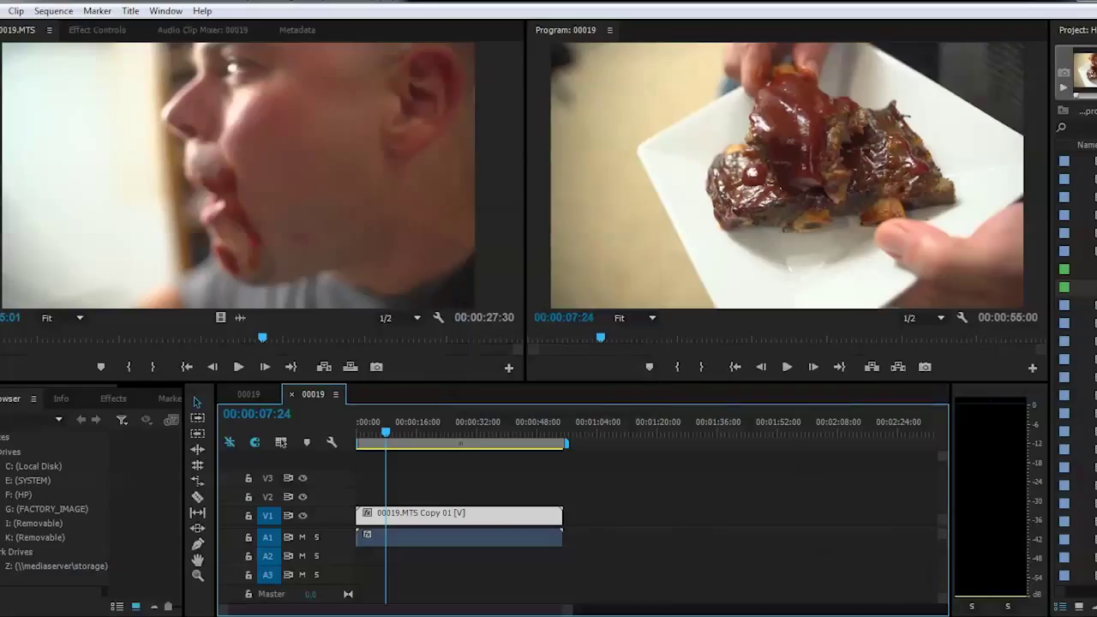
{"action": "mouse_move", "coordinate": [710, 459]}
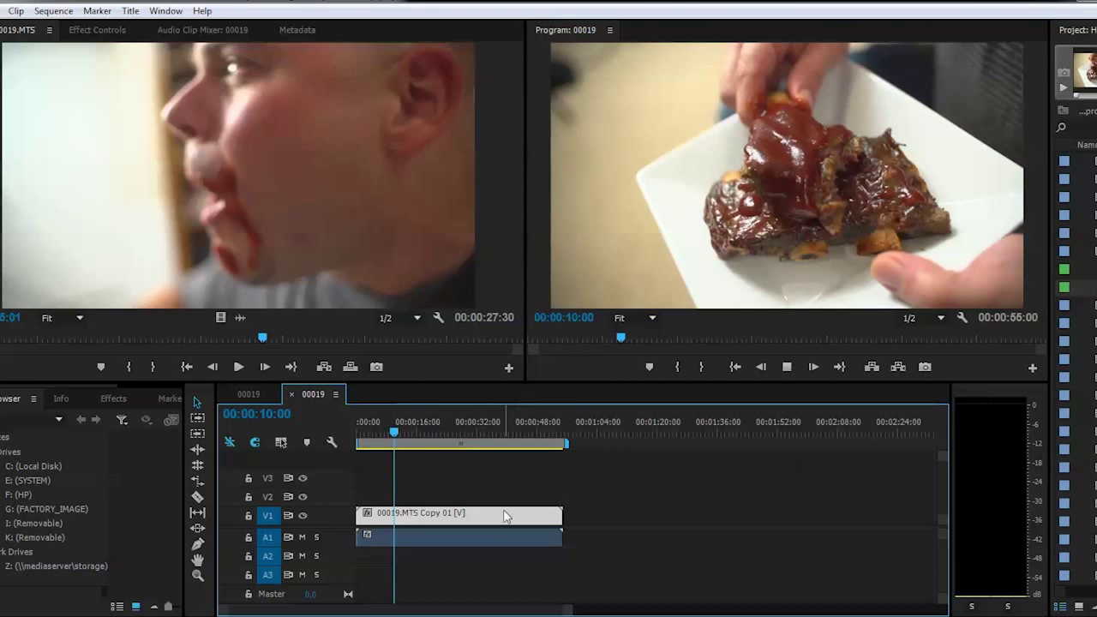
{"action": "left_click", "coordinate": [401, 432]}
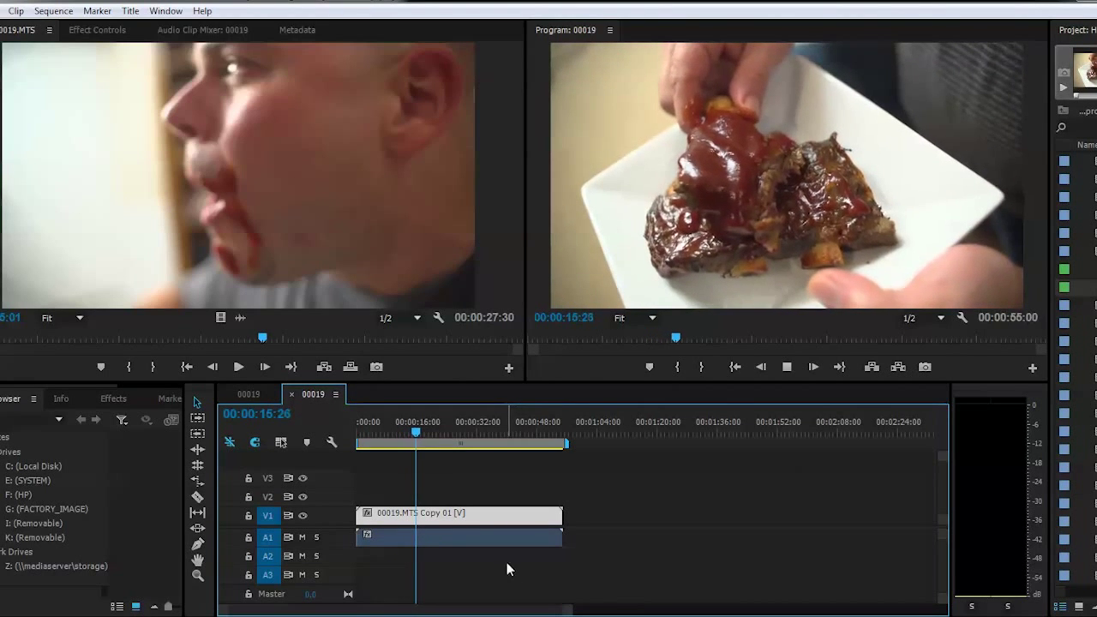
{"action": "left_click_drag", "start_coordinate": [415, 432], "coordinate": [423, 433]}
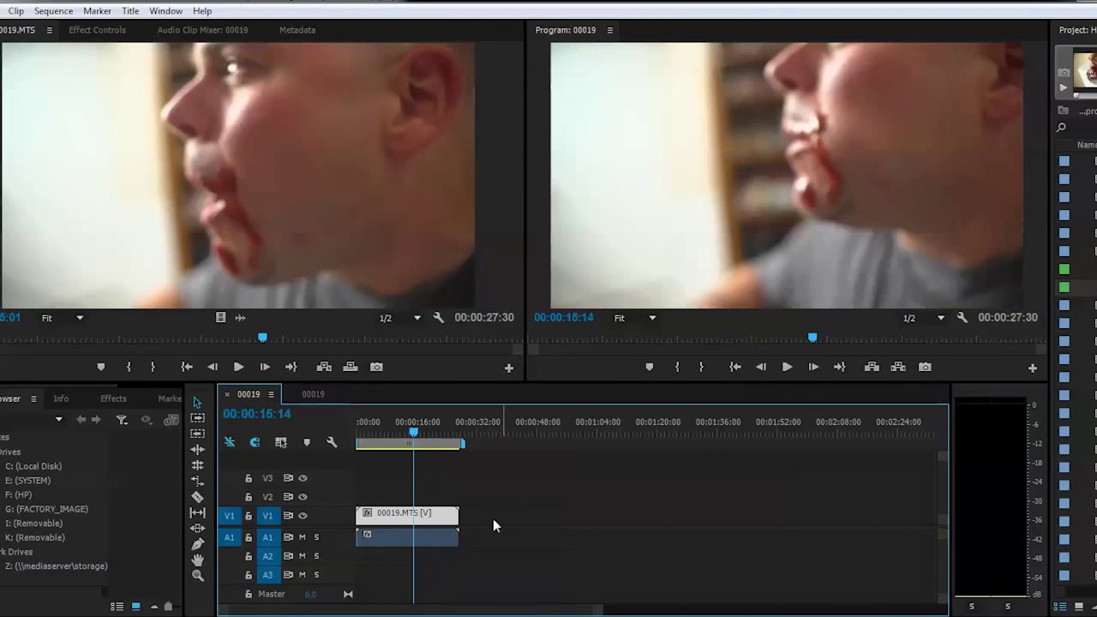
Review the original 00019.MTS clip's Speed/Duration (50%, 00:00:55:00) and close the dialog
{"action": "right_click", "coordinate": [402, 523]}
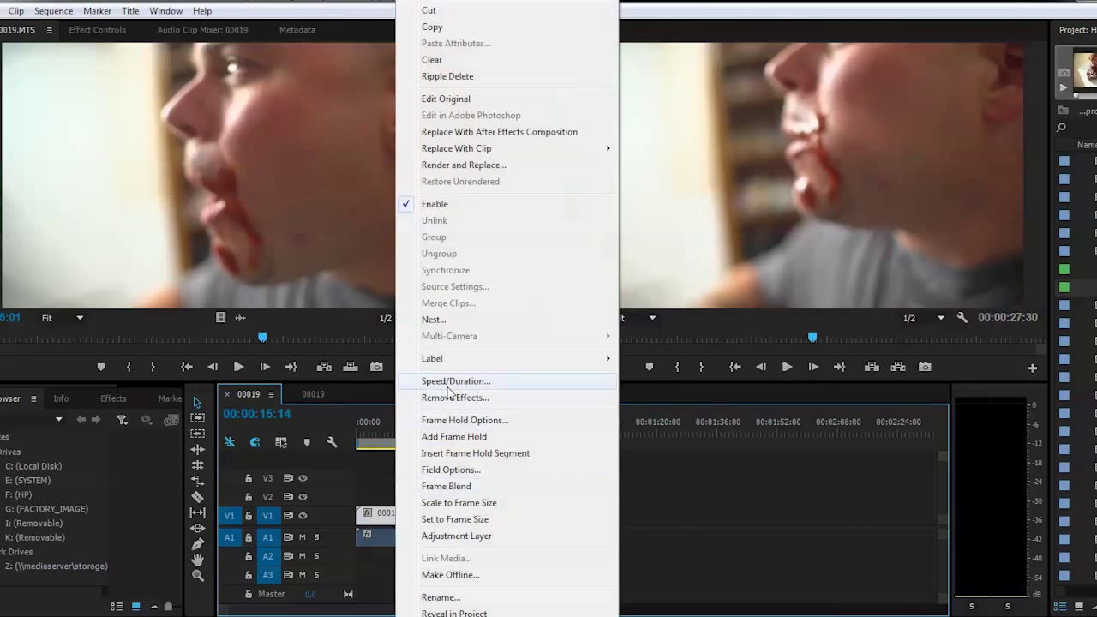
{"action": "left_click", "coordinate": [455, 381]}
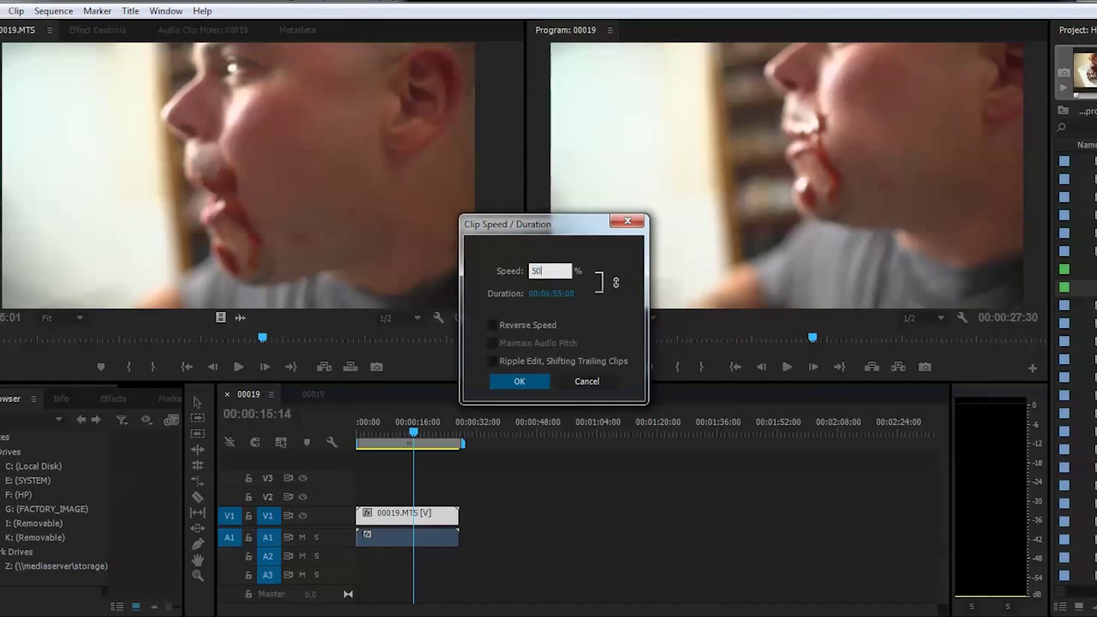
{"action": "left_click", "coordinate": [519, 380]}
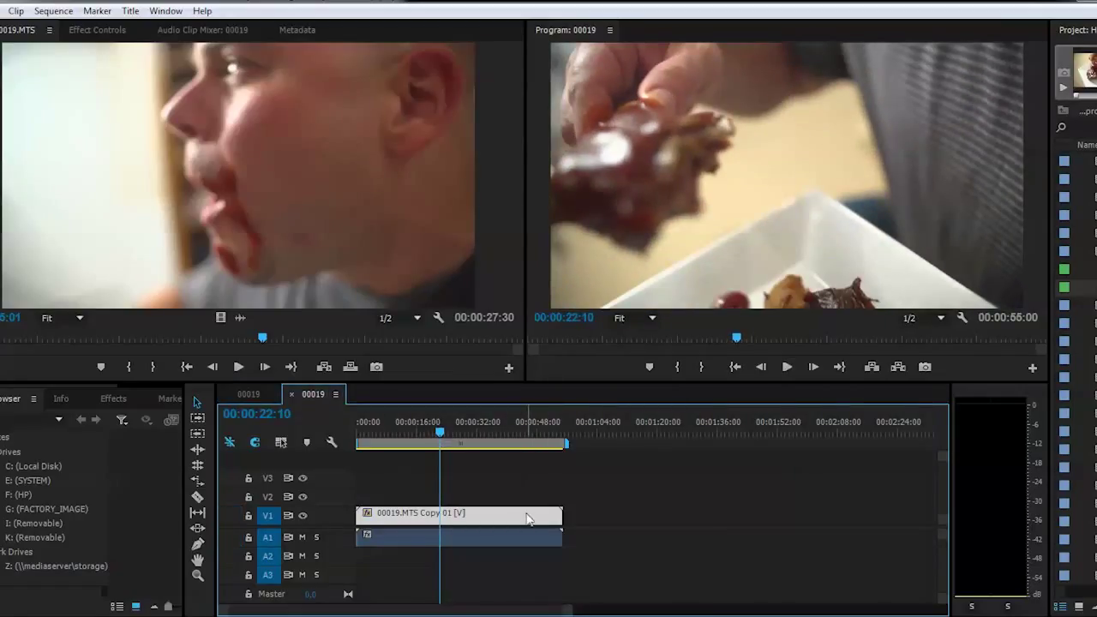
{"action": "mouse_move", "coordinate": [1071, 292]}
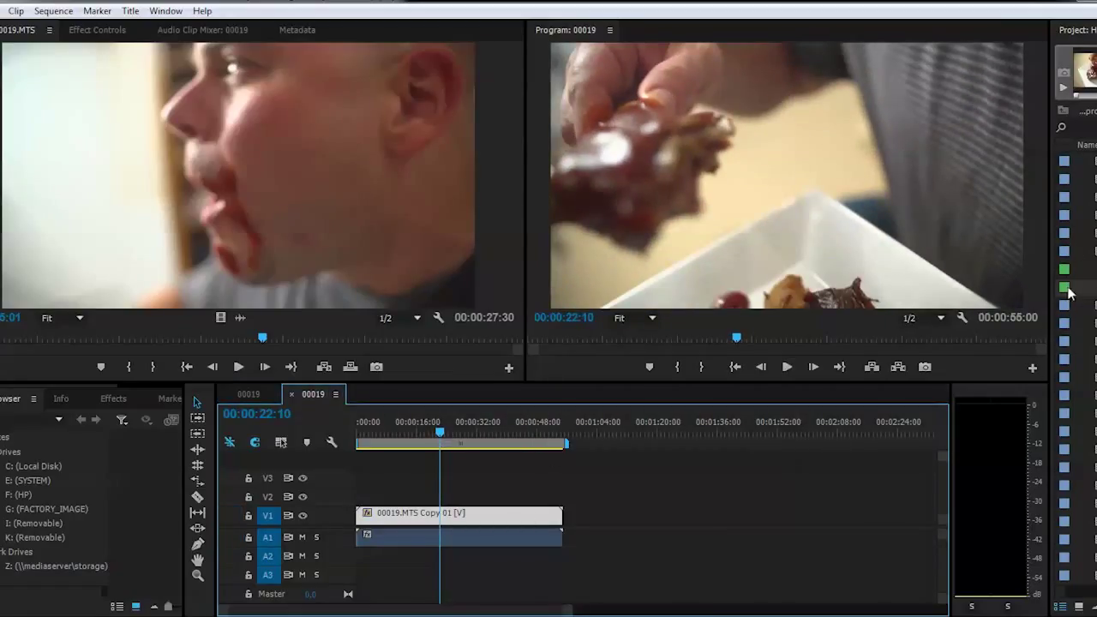